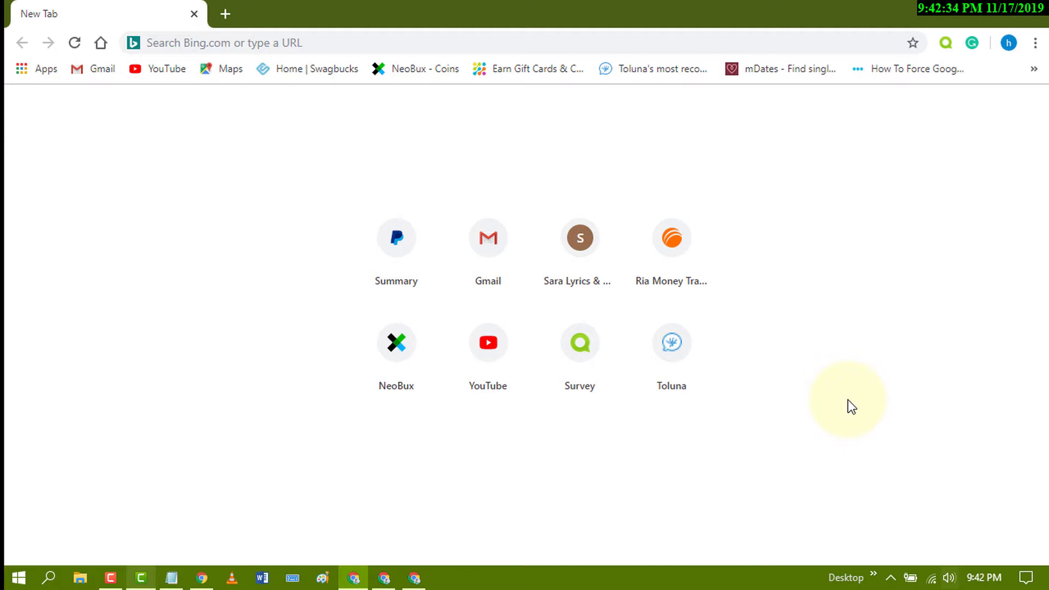
mouse_move(876, 330)
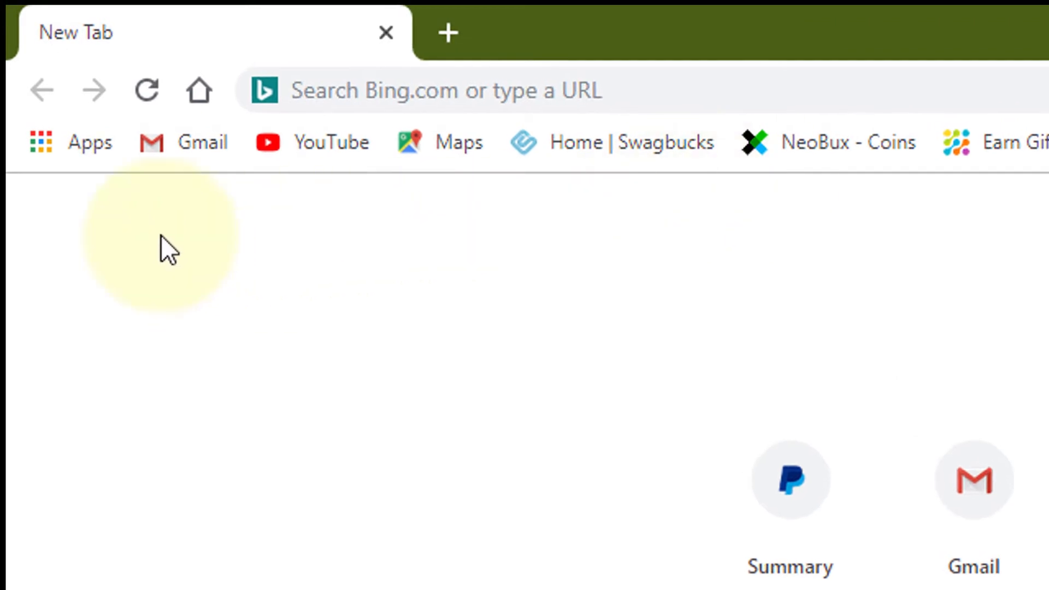
Step: Open the Chrome Apps page from the bookmarks bar and launch the Web Store
left_click(77, 142)
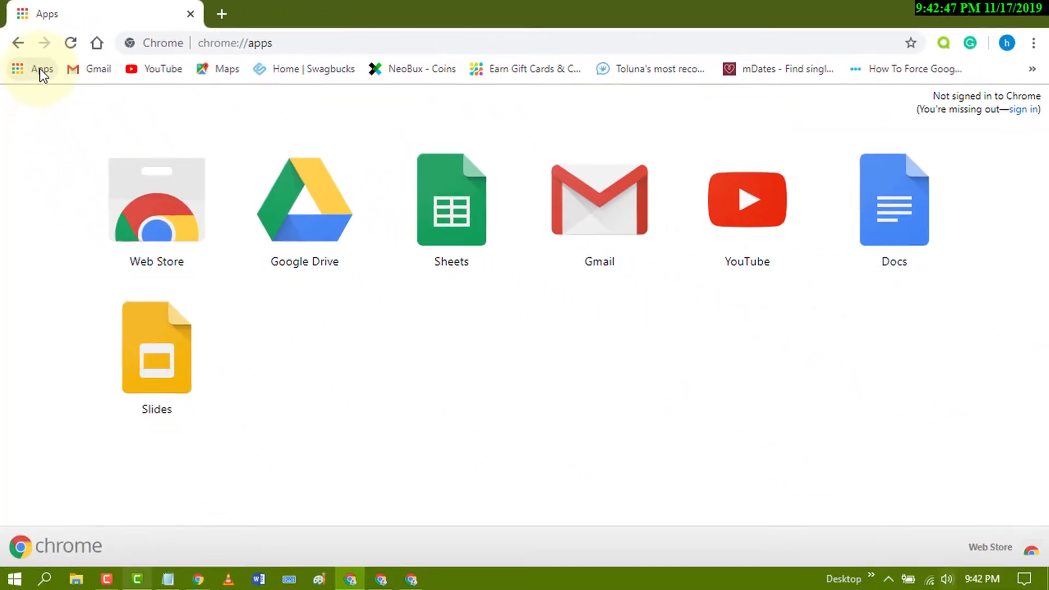
mouse_move(138, 217)
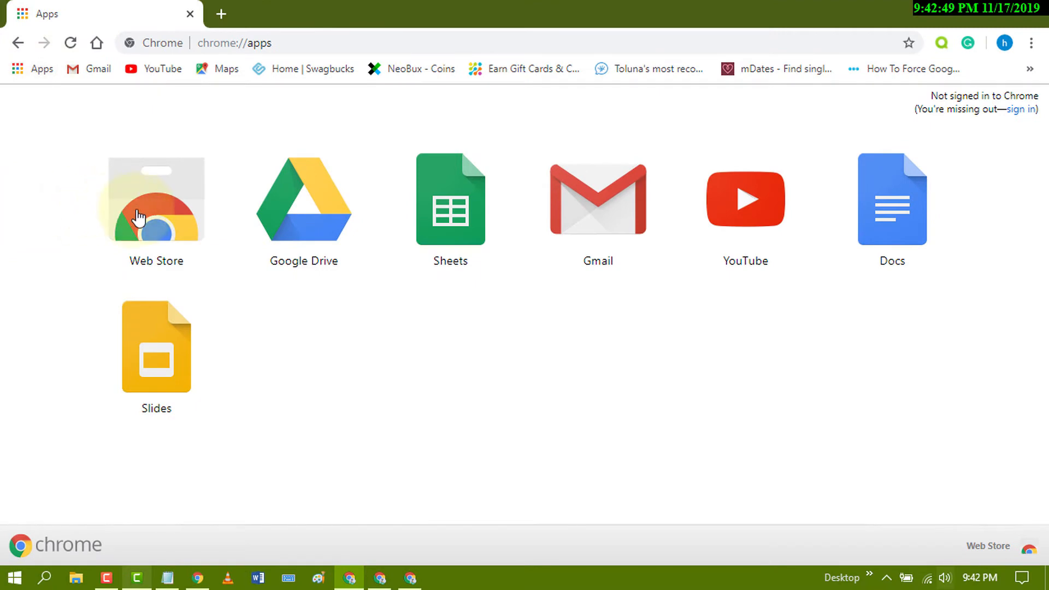
left_click(156, 198)
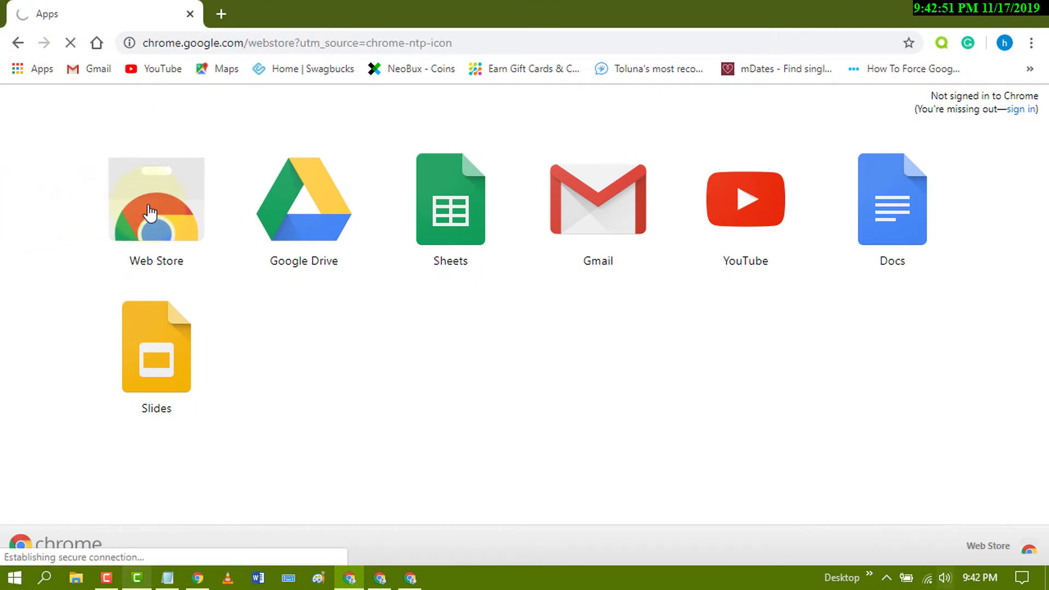
Step: Search the Chrome Web Store for 'lightshot'
left_click(155, 199)
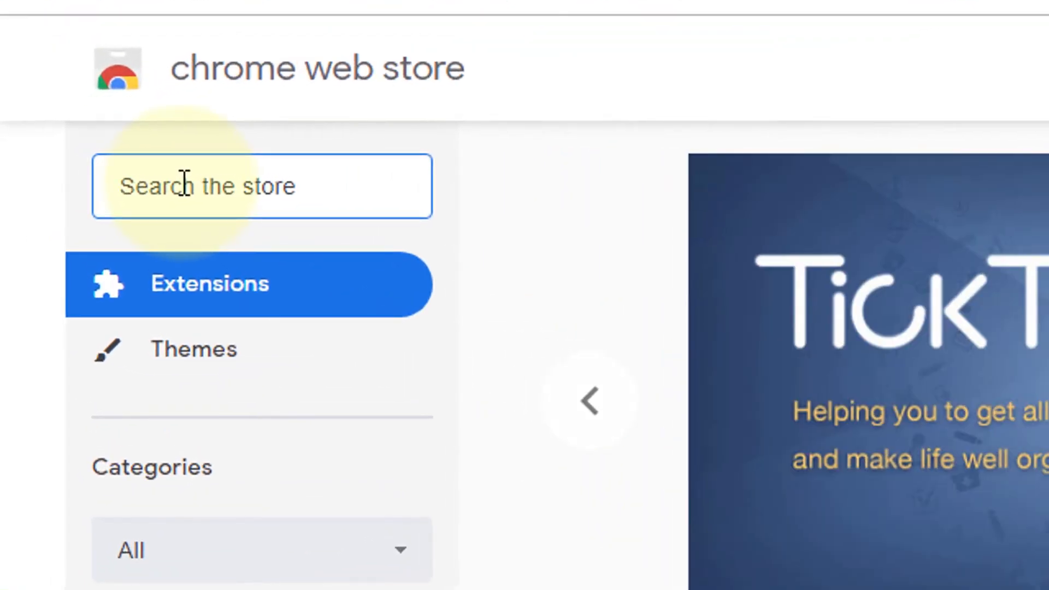
type("lights")
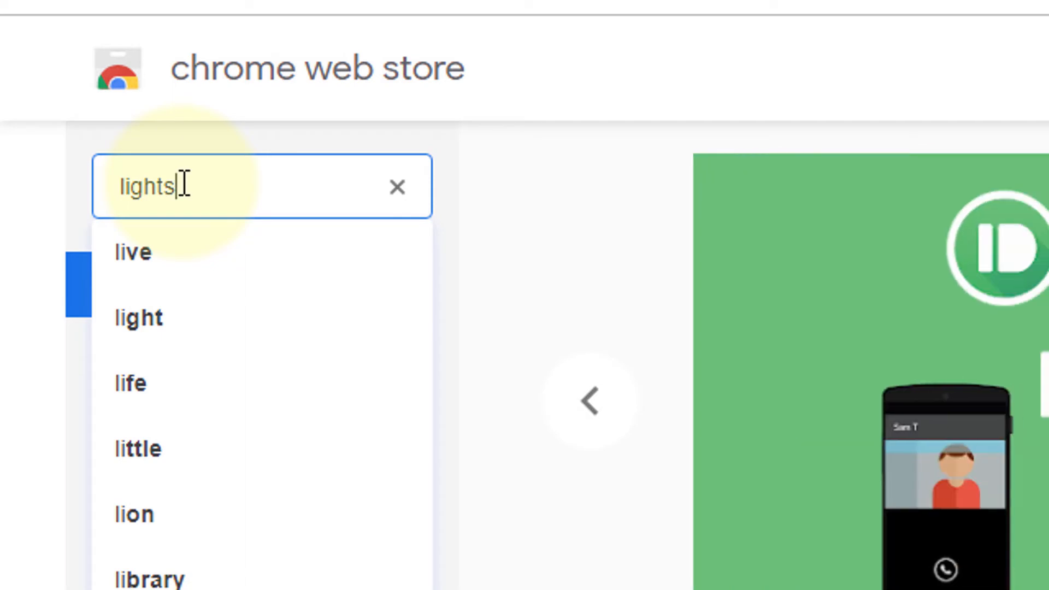
type("hot")
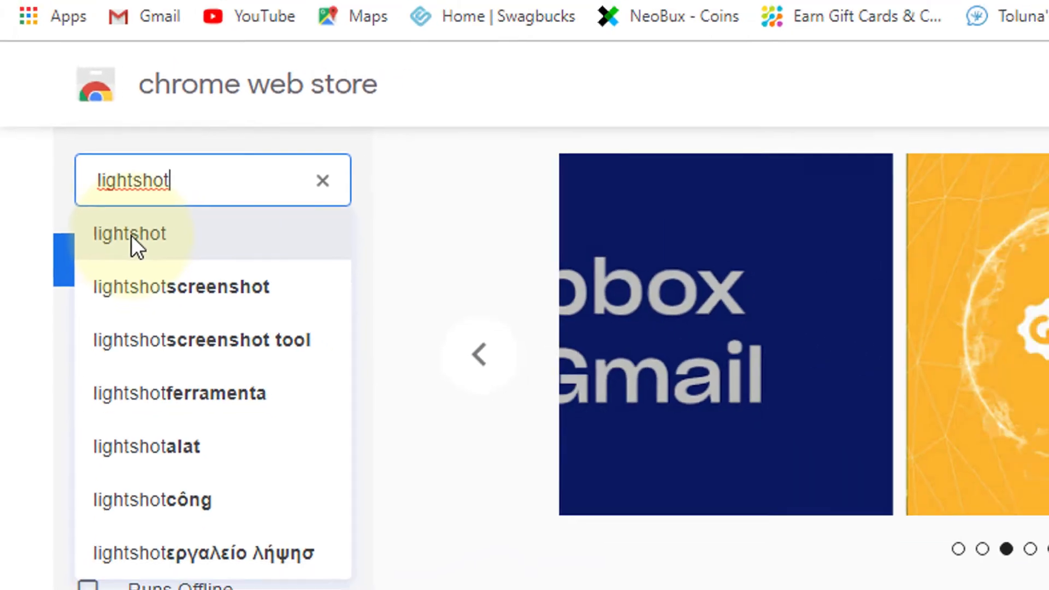
left_click(128, 233)
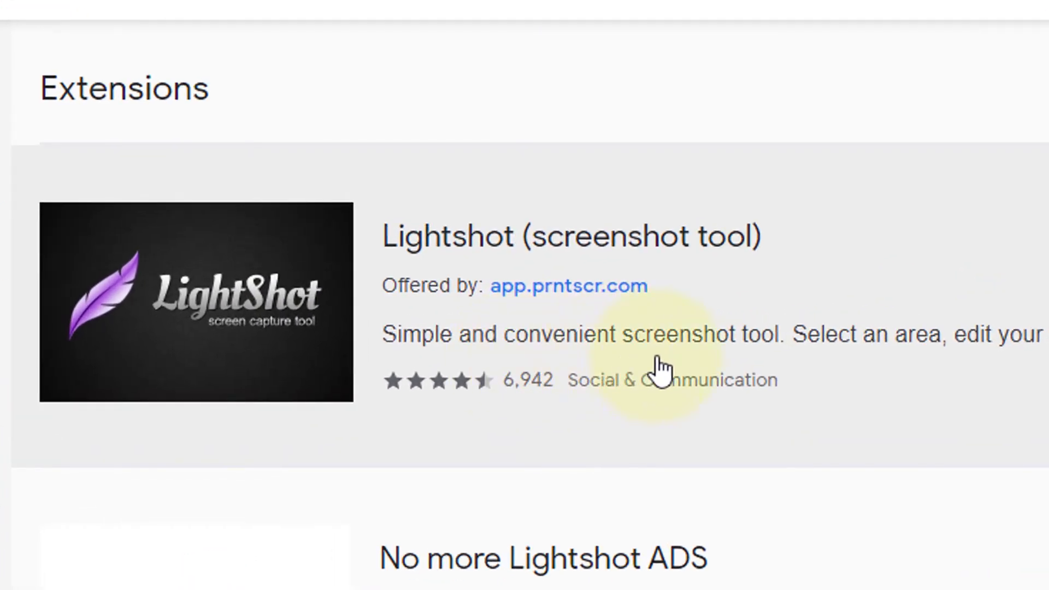
mouse_move(869, 372)
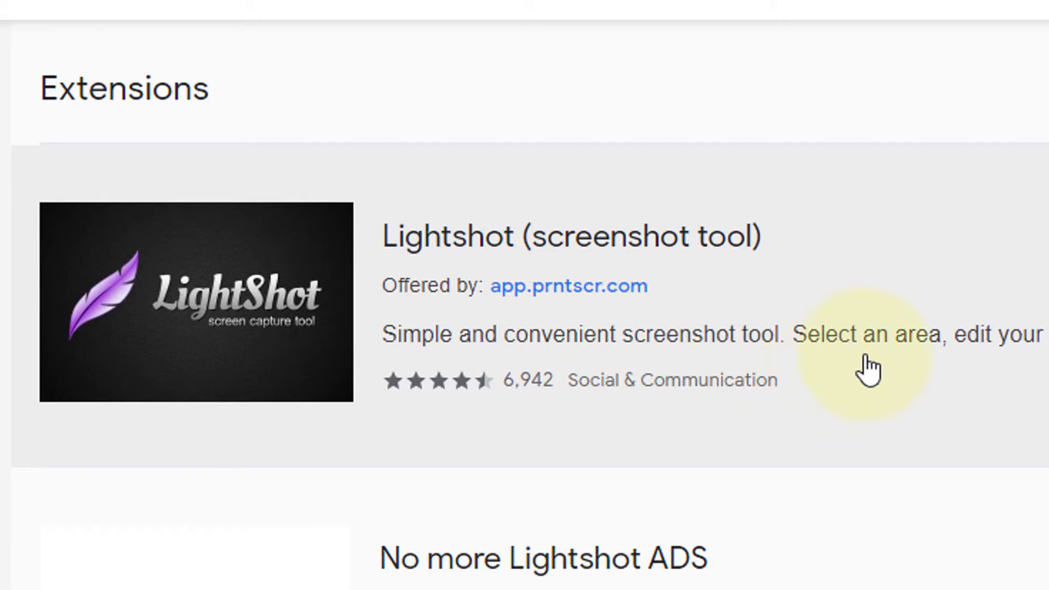
mouse_move(977, 367)
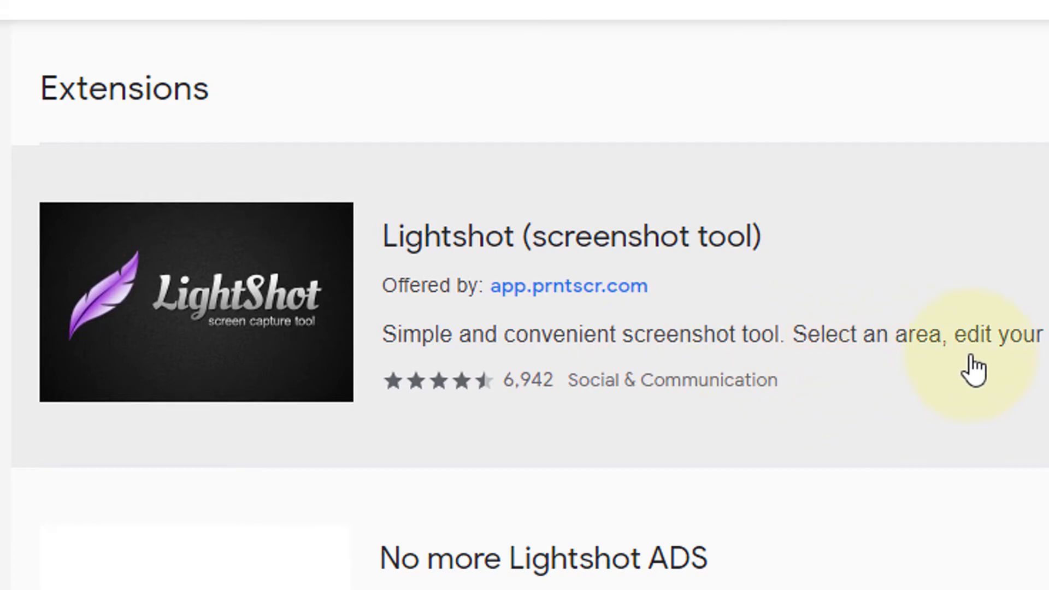
mouse_move(882, 257)
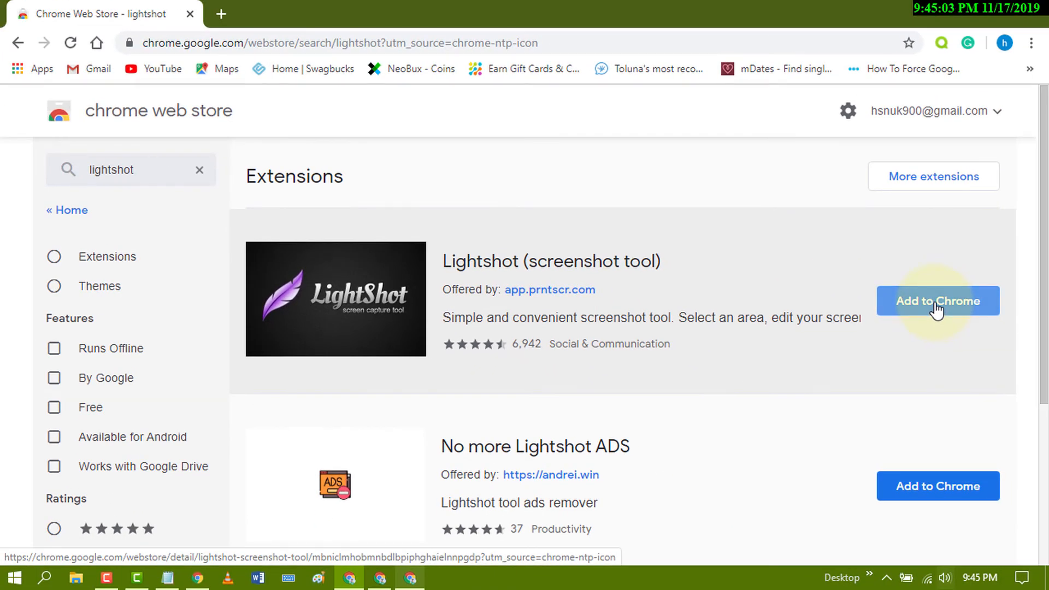
left_click(936, 300)
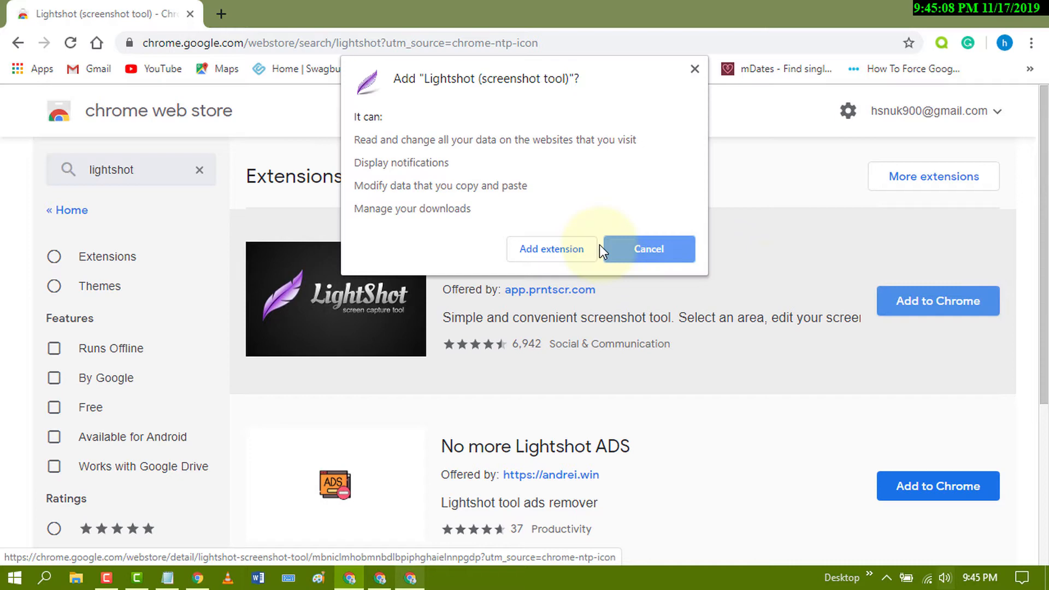
left_click(551, 249)
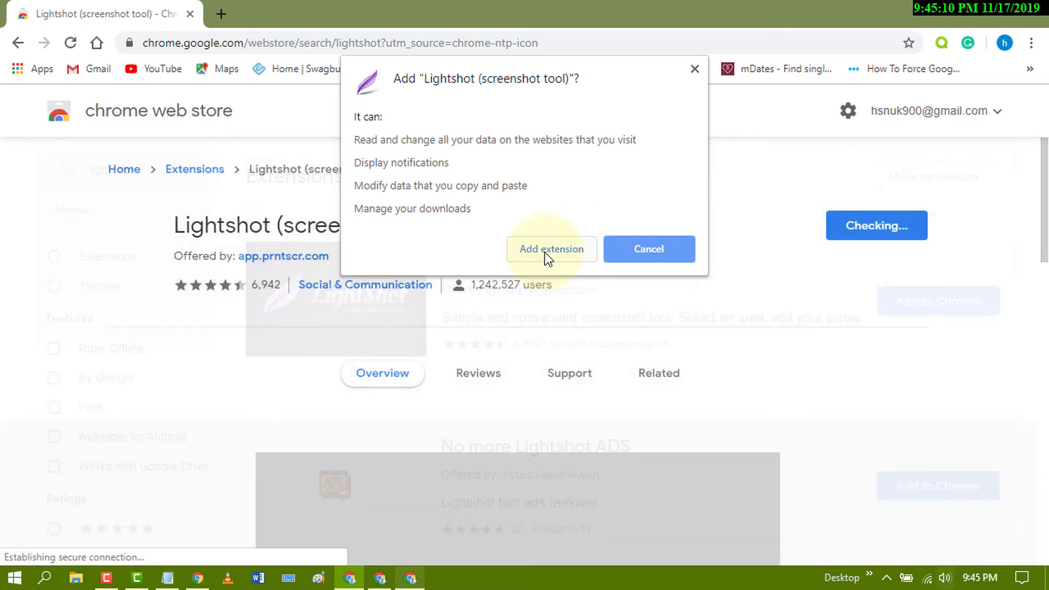
left_click(551, 250)
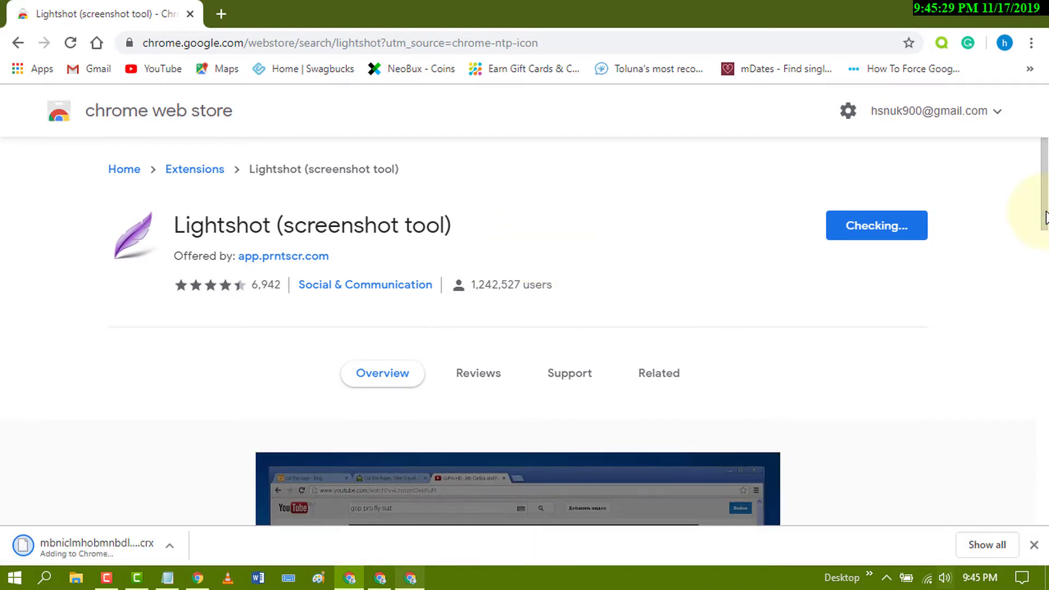
scroll("down", 3)
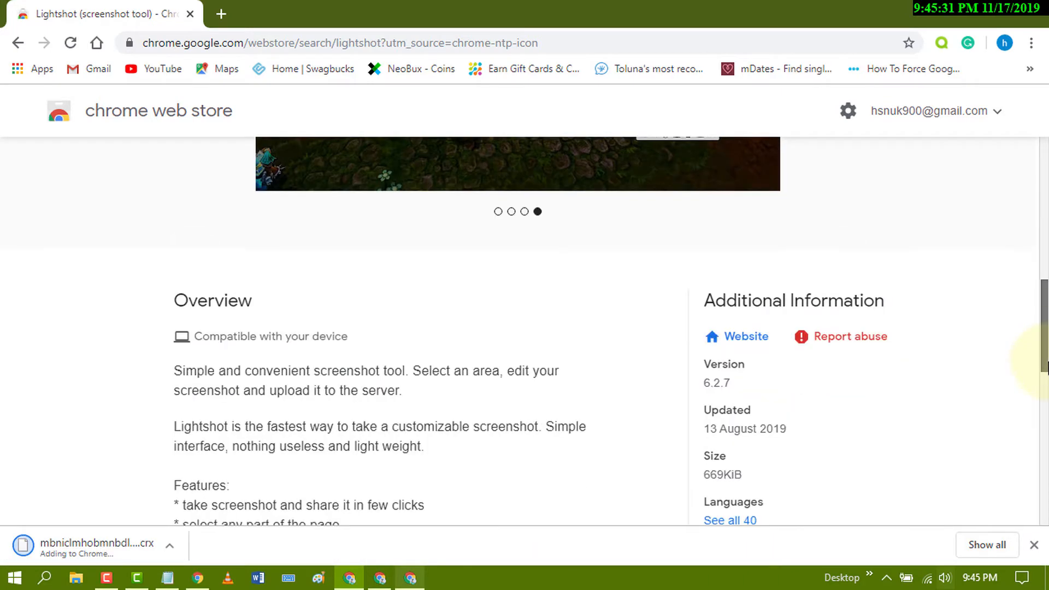
scroll("down", 3)
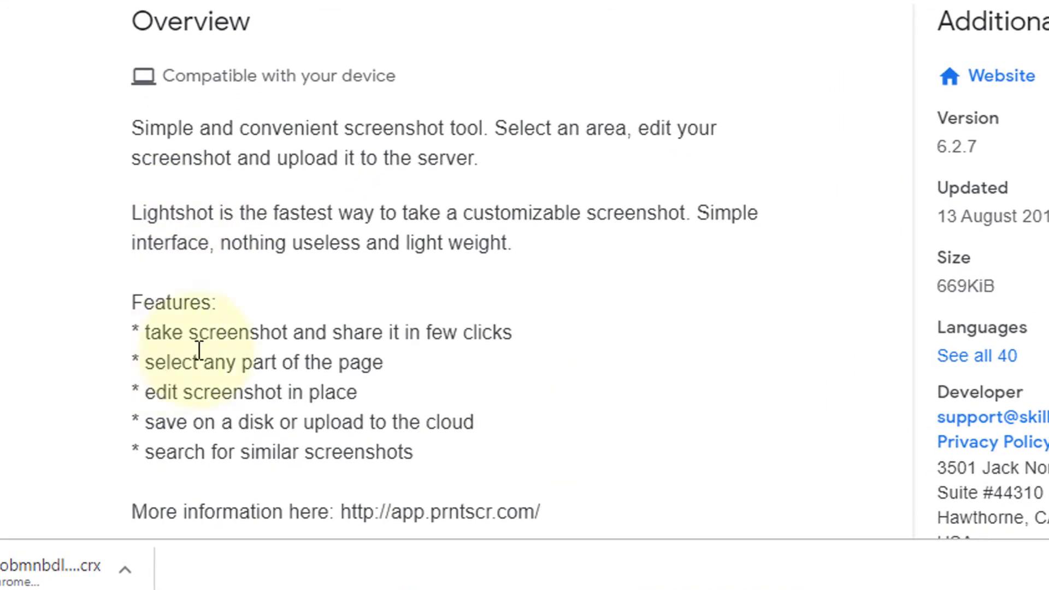
mouse_move(421, 355)
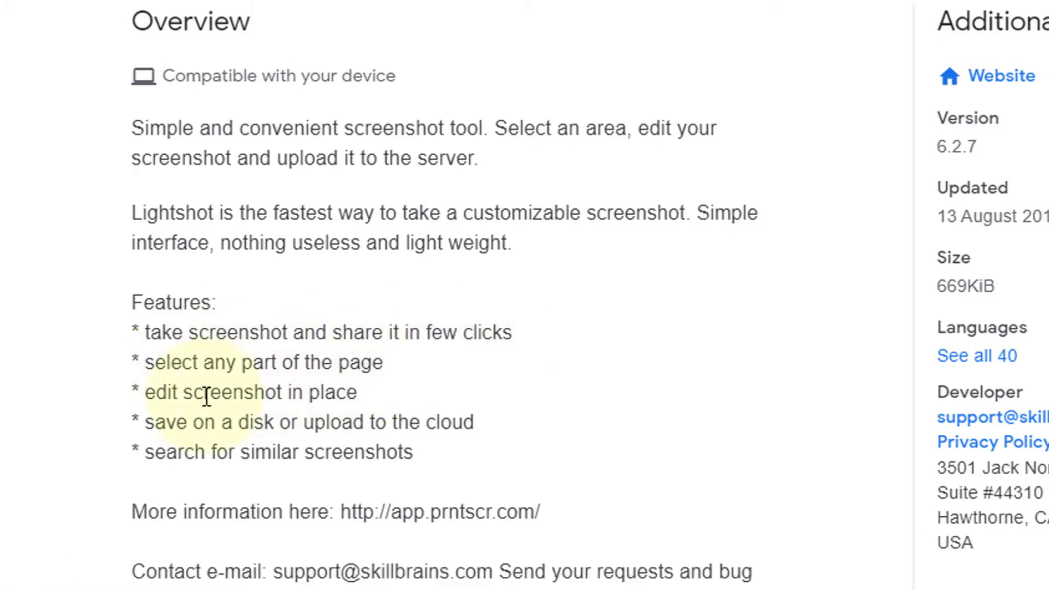
mouse_move(281, 421)
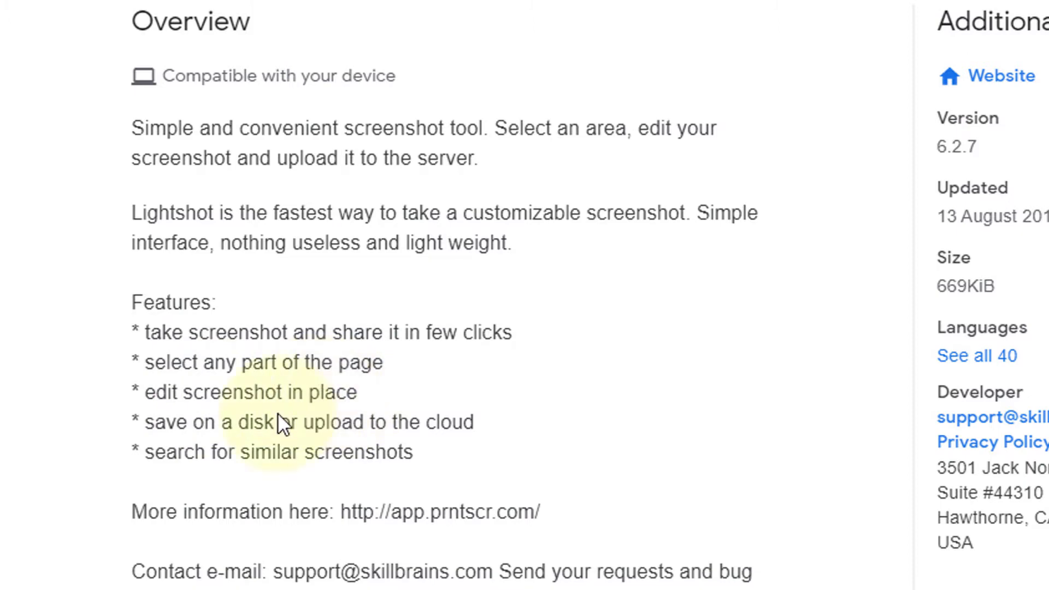
mouse_move(311, 429)
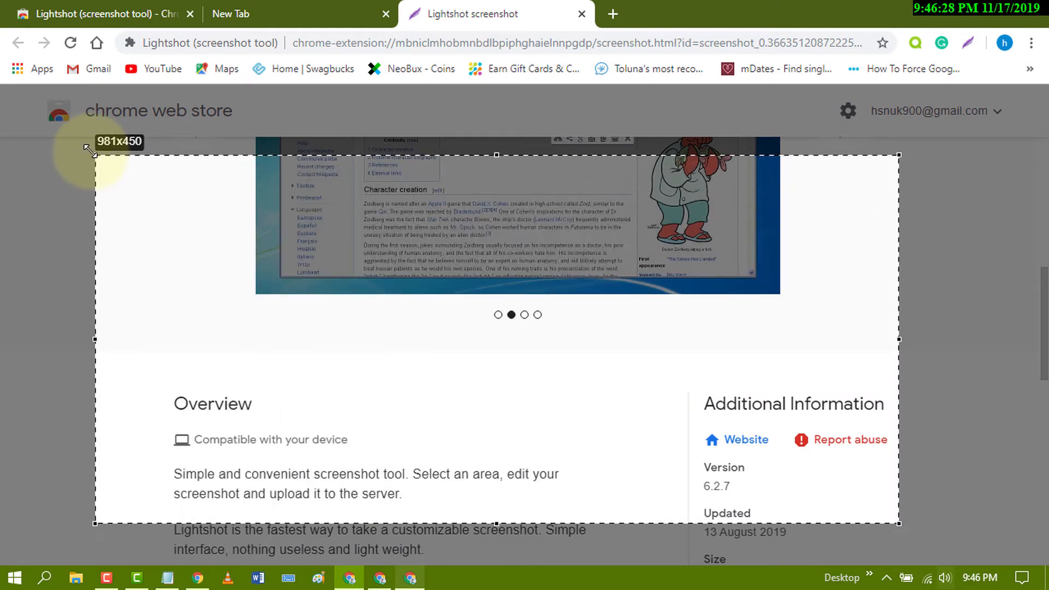
Step: Drag to enlarge the Lightshot capture region over the store page
left_click_drag(93, 154, 36, 108)
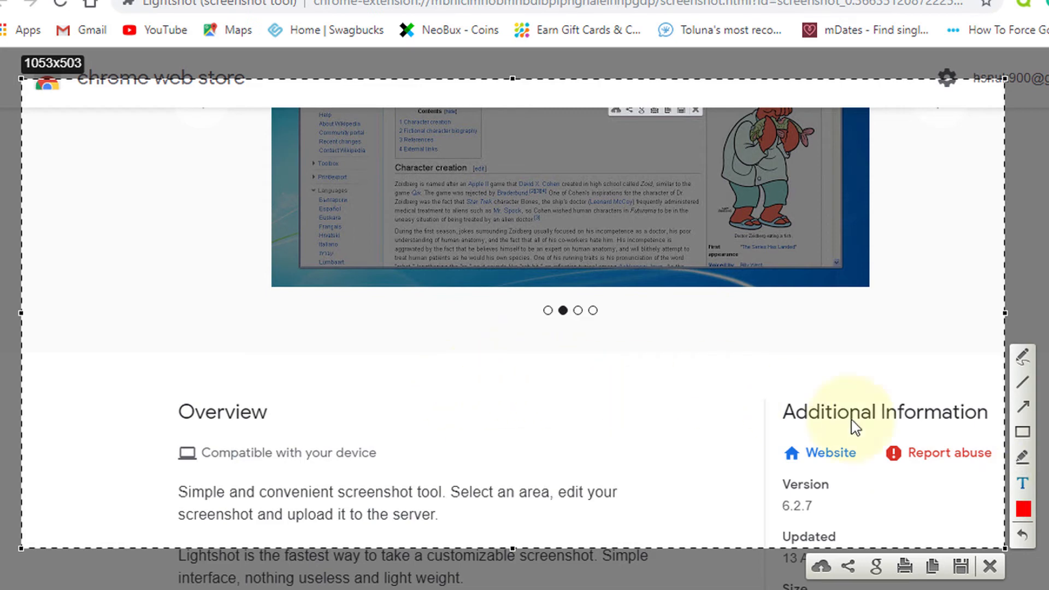
mouse_move(1021, 484)
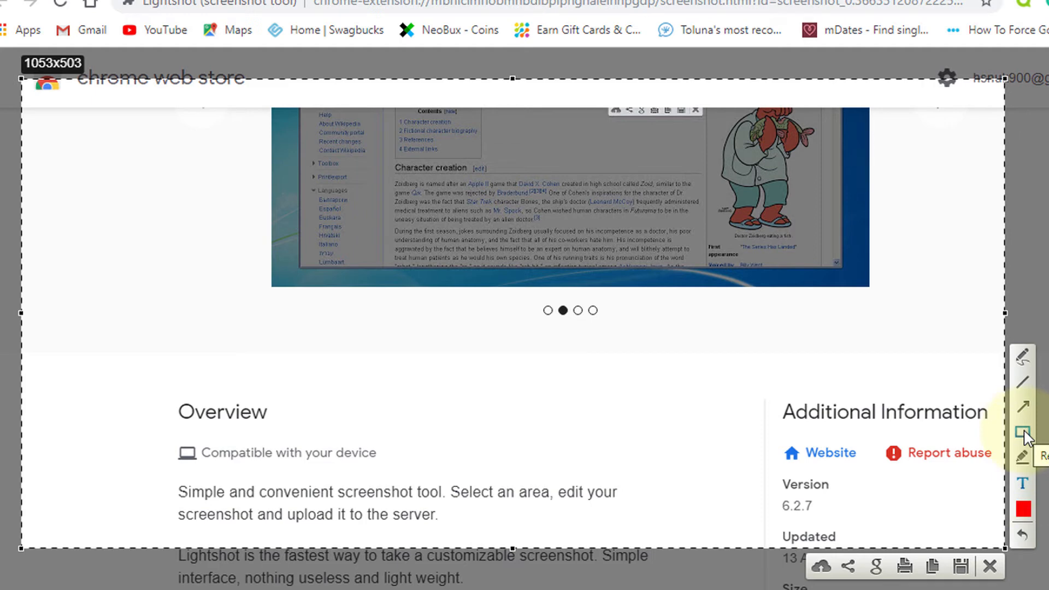
mouse_move(1025, 406)
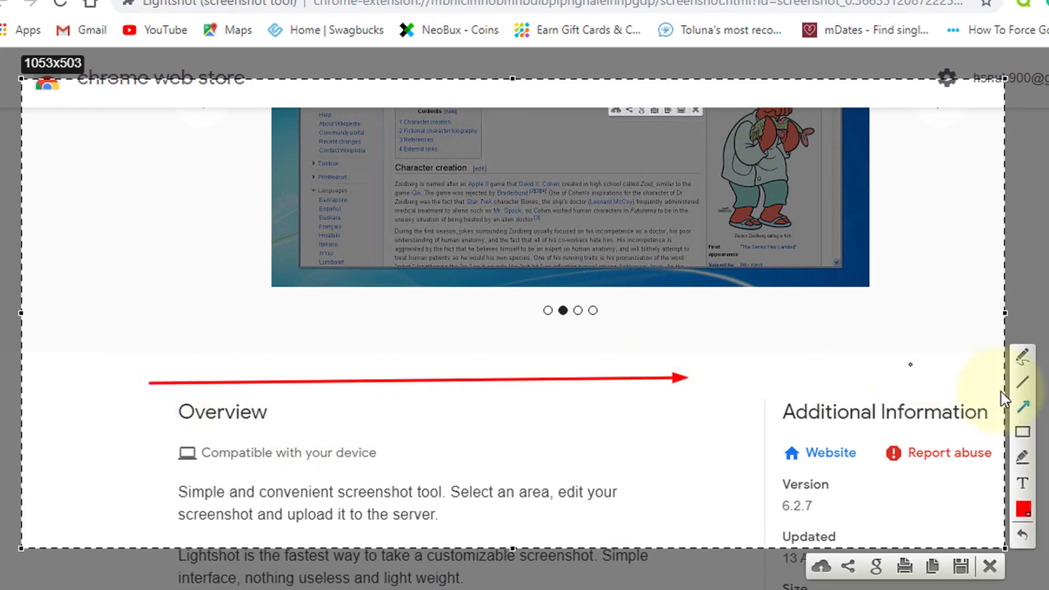
mouse_move(558, 452)
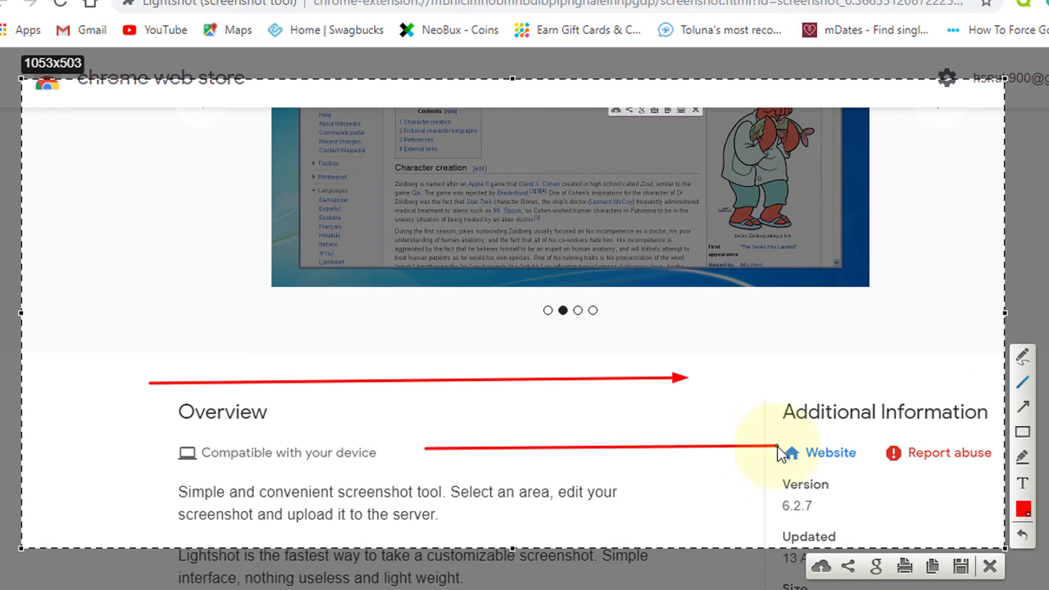
mouse_move(853, 524)
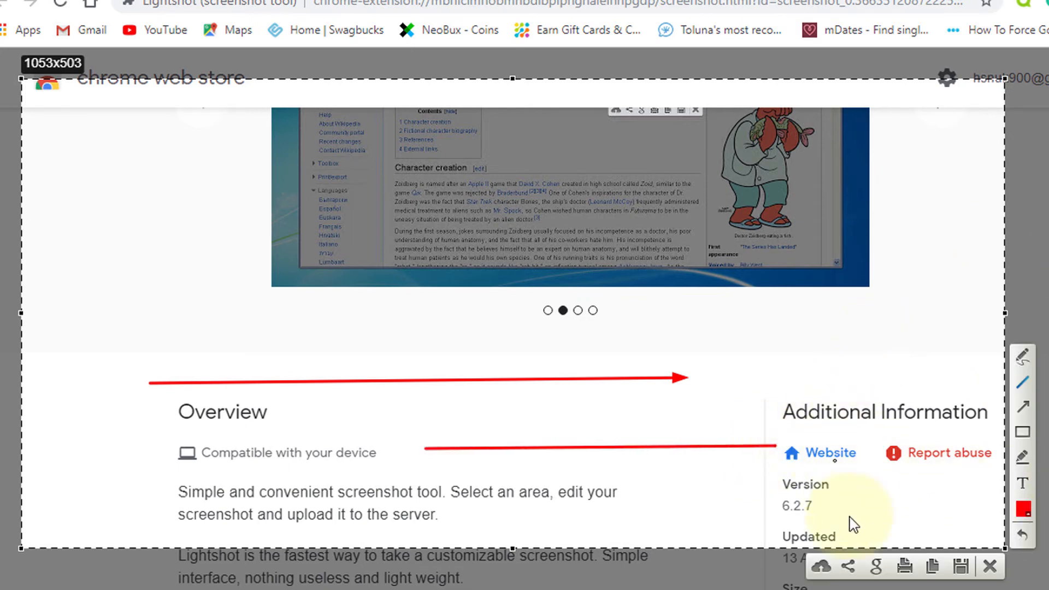
mouse_move(862, 520)
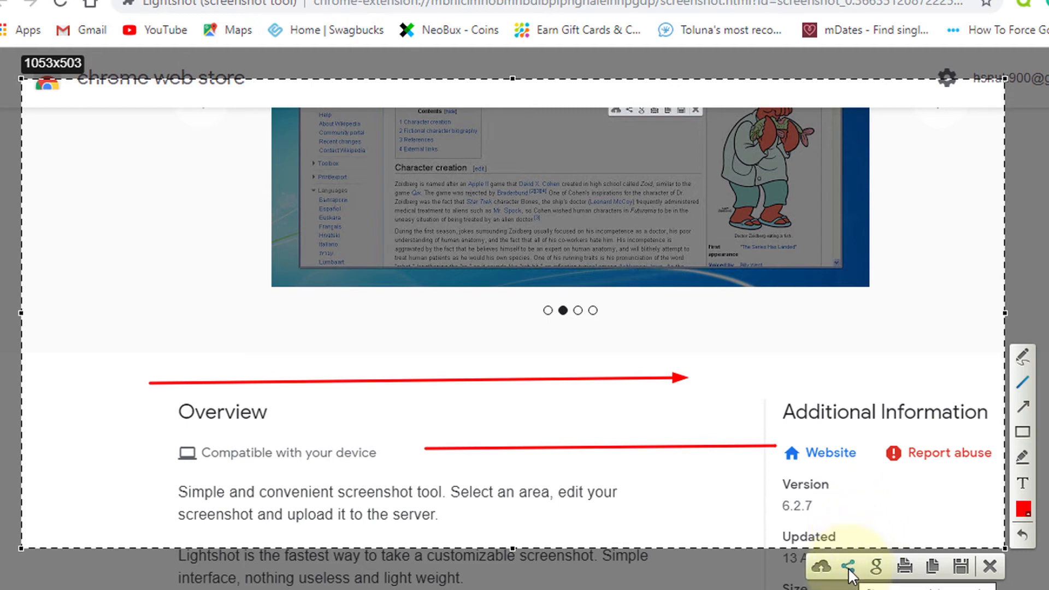
mouse_move(861, 513)
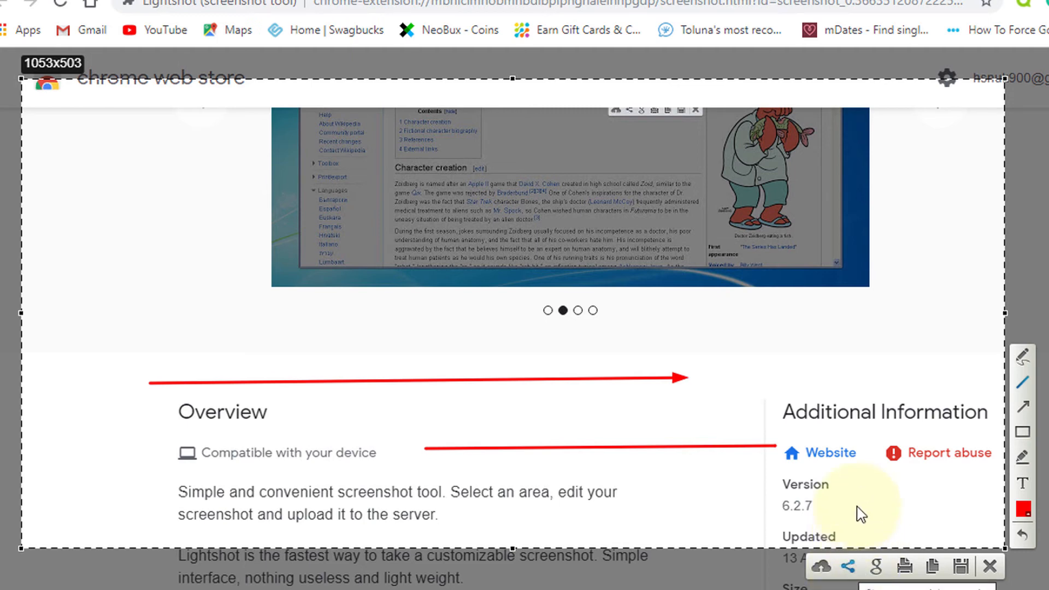
mouse_move(853, 548)
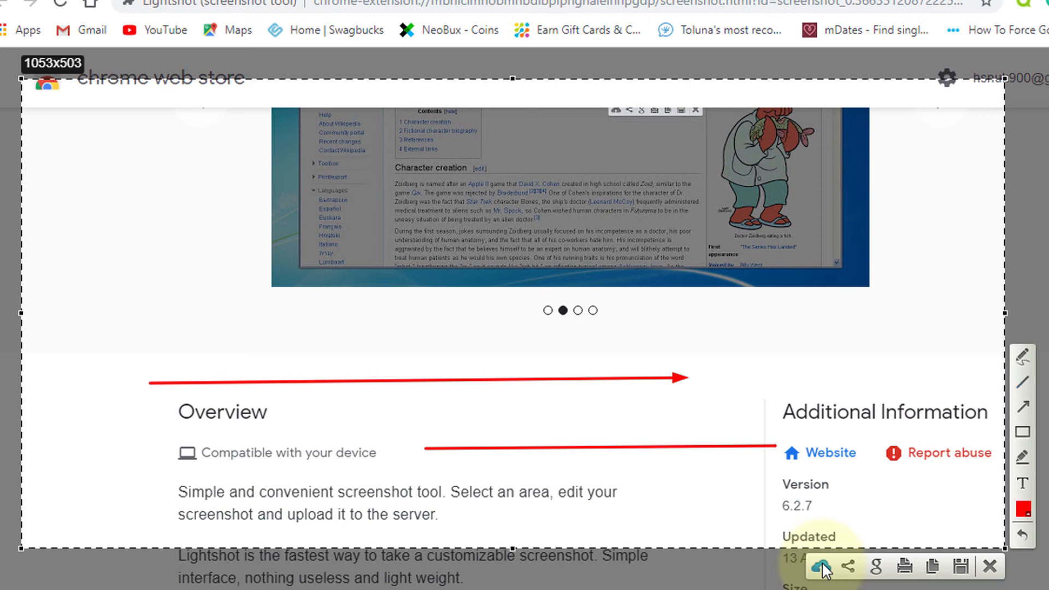
Step: Upload the annotated capture to prntscr.com and scroll its prnt.sc page to view it
right_click(174, 6)
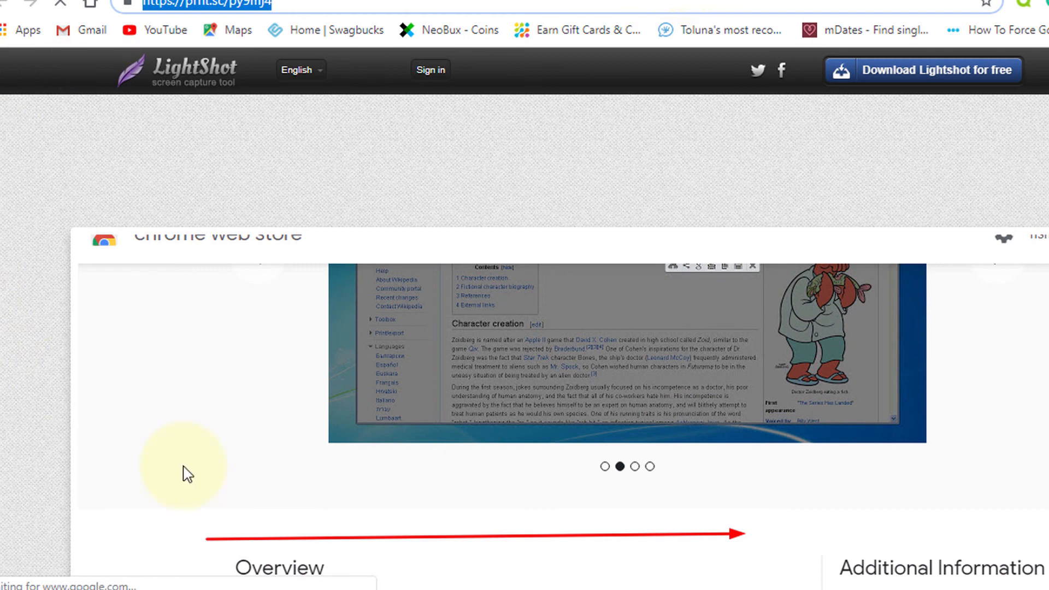
mouse_move(504, 353)
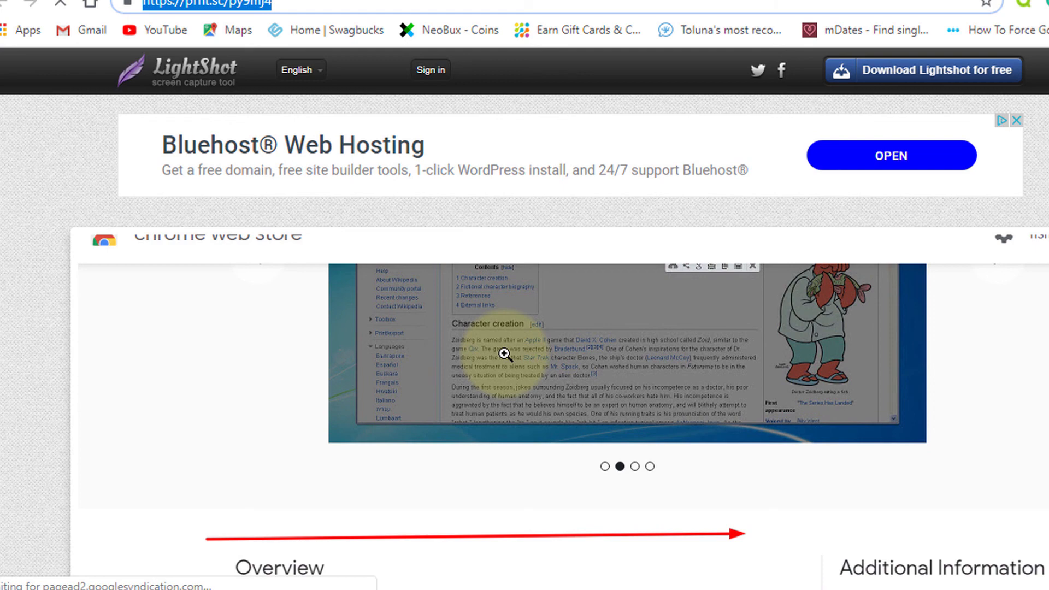
scroll("down", 3)
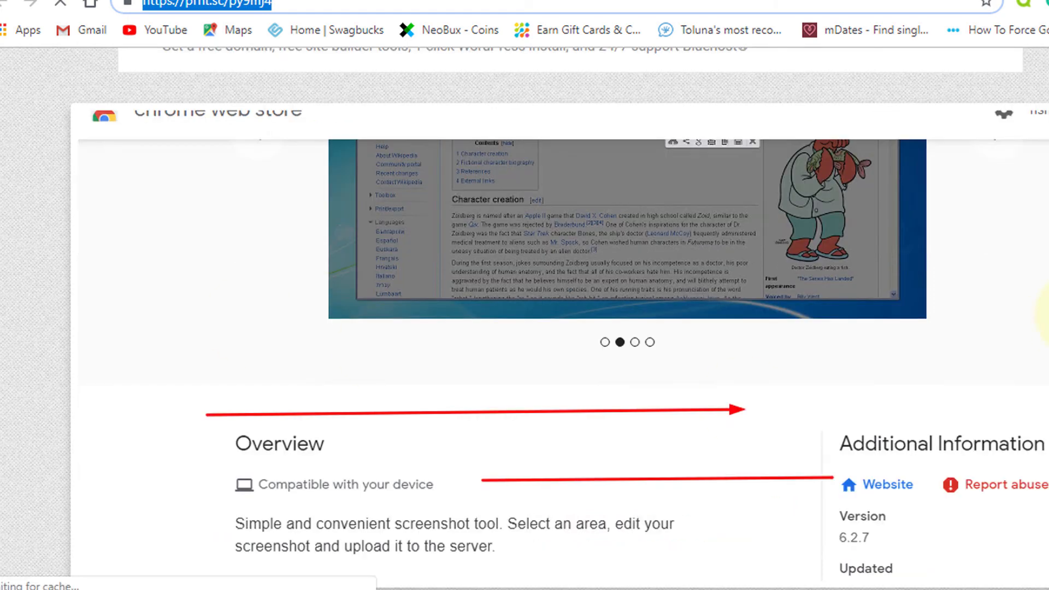
scroll("down", 3)
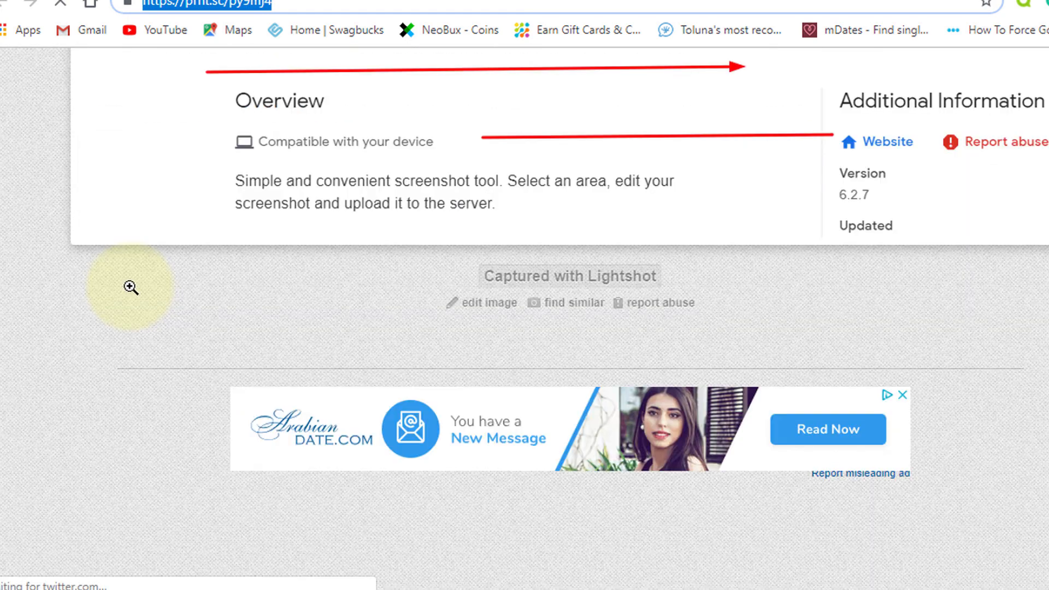
scroll("up", 3)
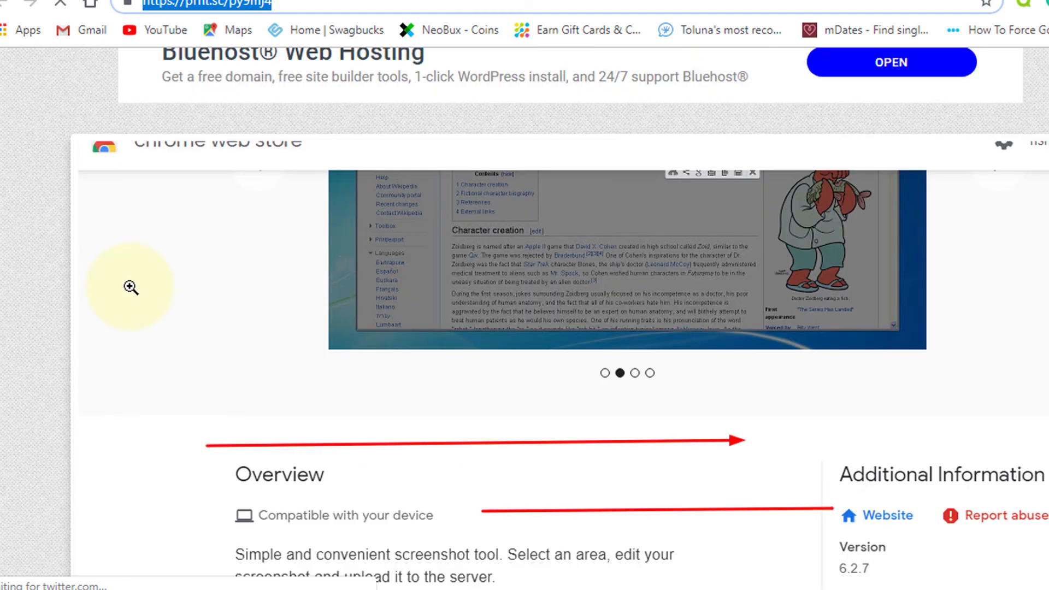